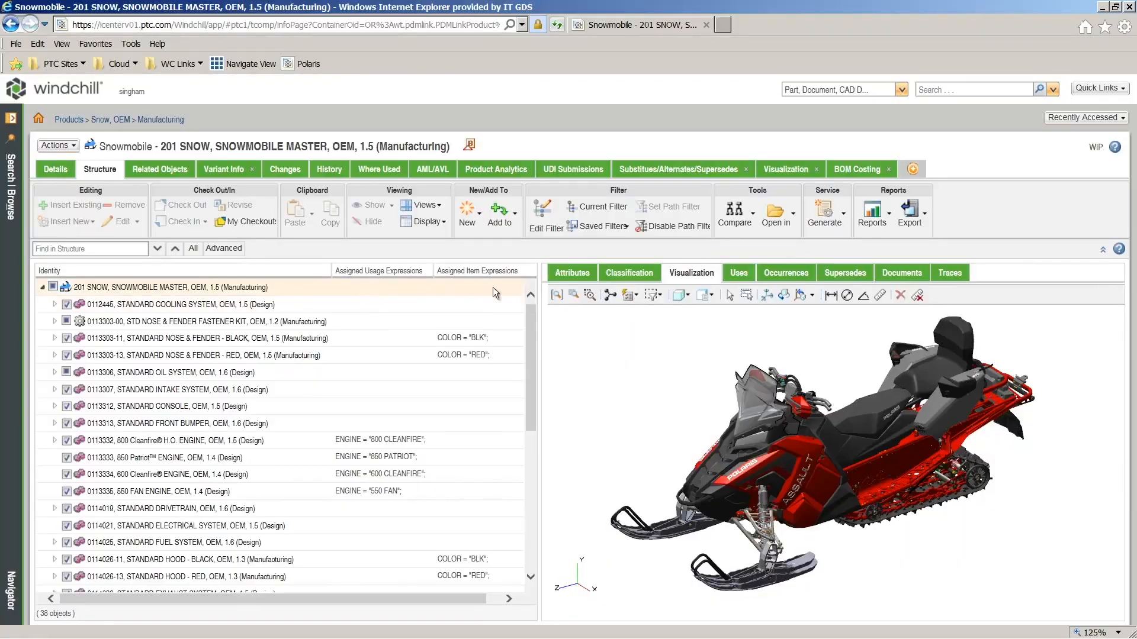
- Inspect the LOW BLK WINDSHIELD part on the 3D snowmobile, then zoom back to the whole model
scroll("down", 3)
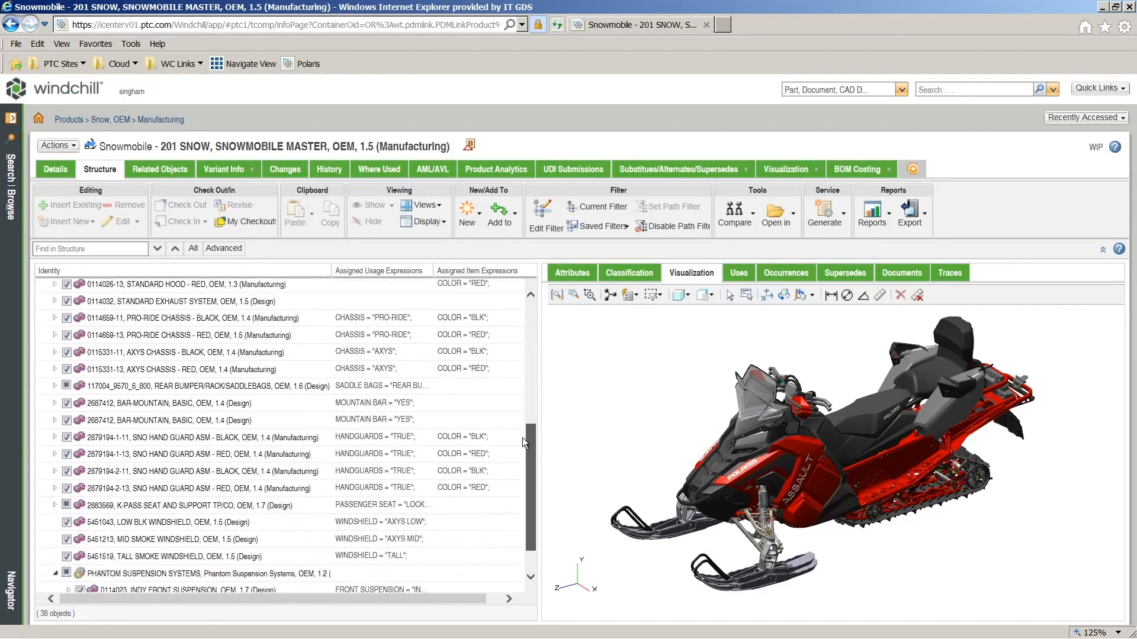
scroll("up", 3)
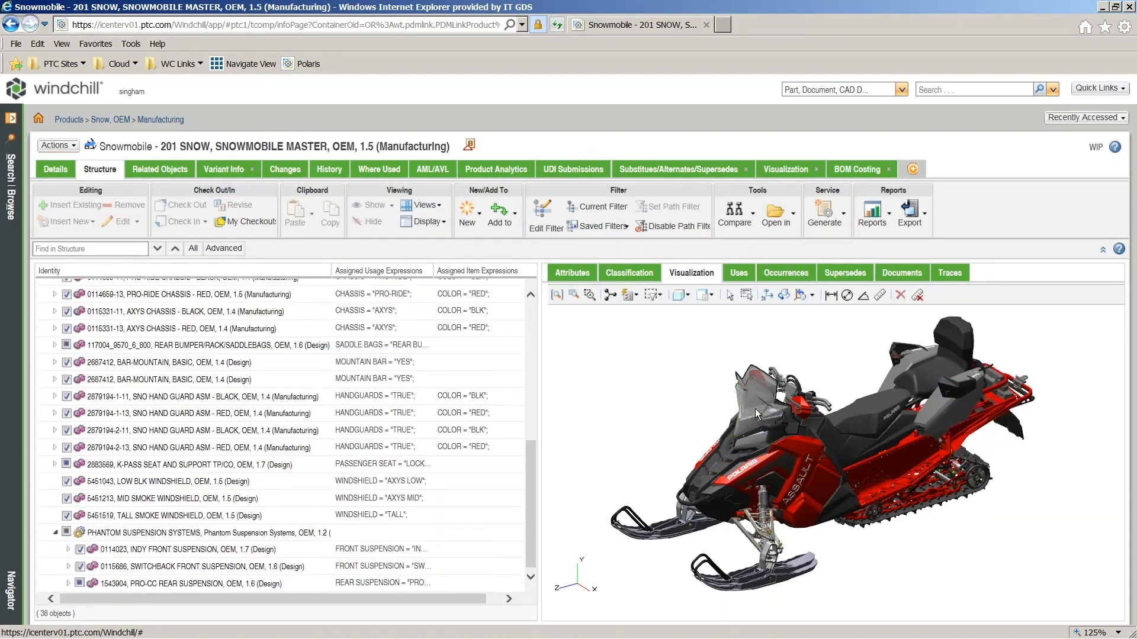
left_click(167, 499)
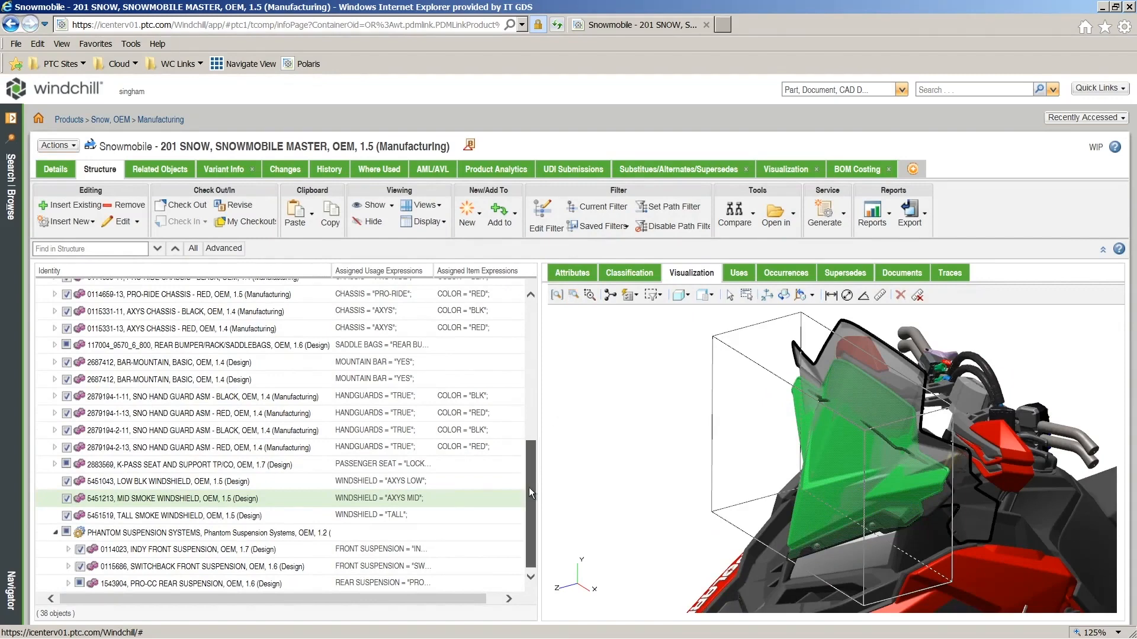
left_click(171, 481)
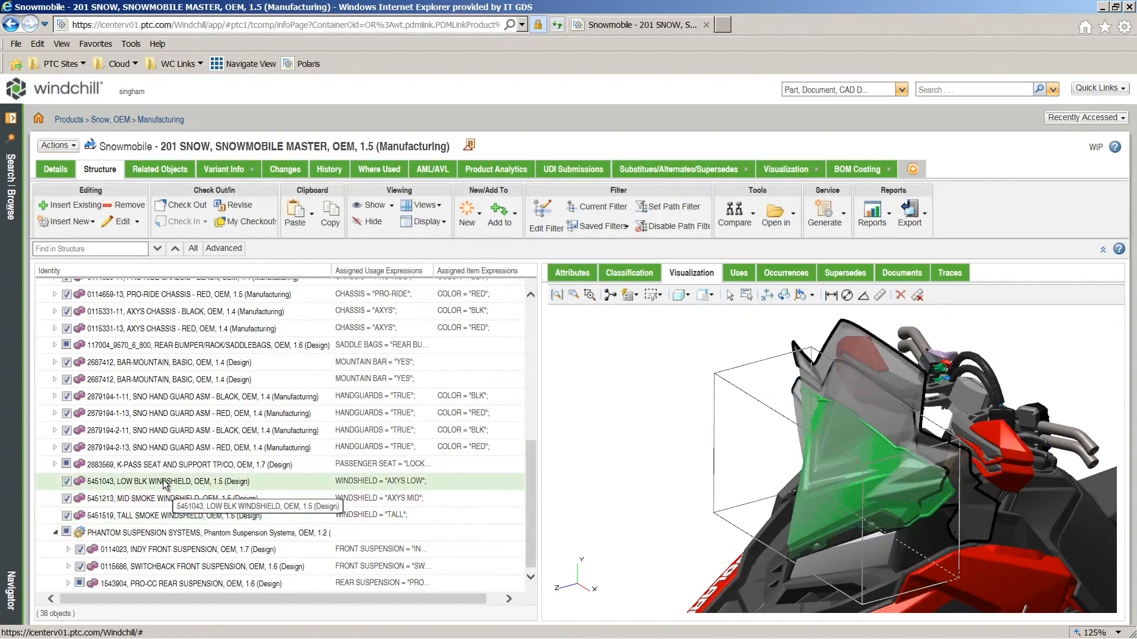
left_click(557, 295)
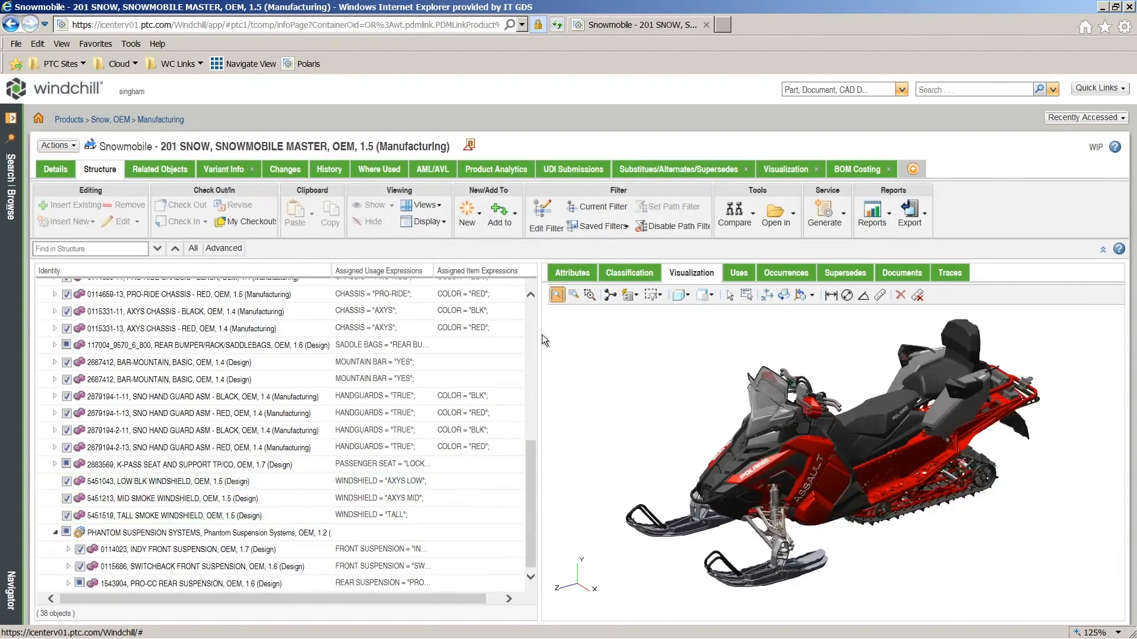
left_click(202, 566)
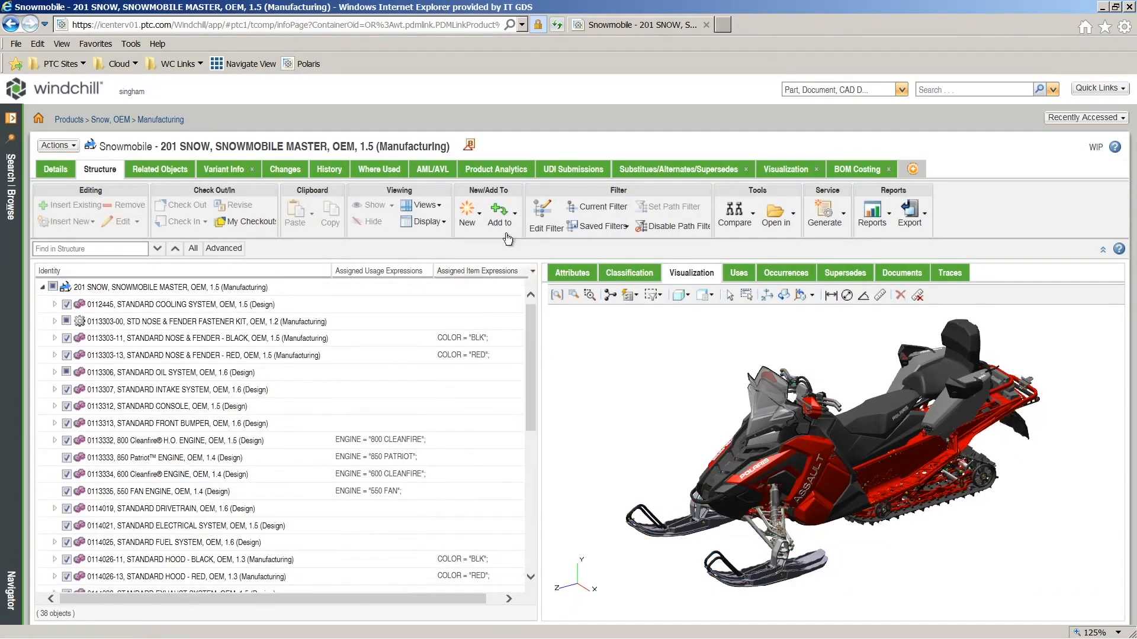
- From Related Objects > Process Plans, open PPLAN - SNOWMOBILE MASTER
left_click(158, 170)
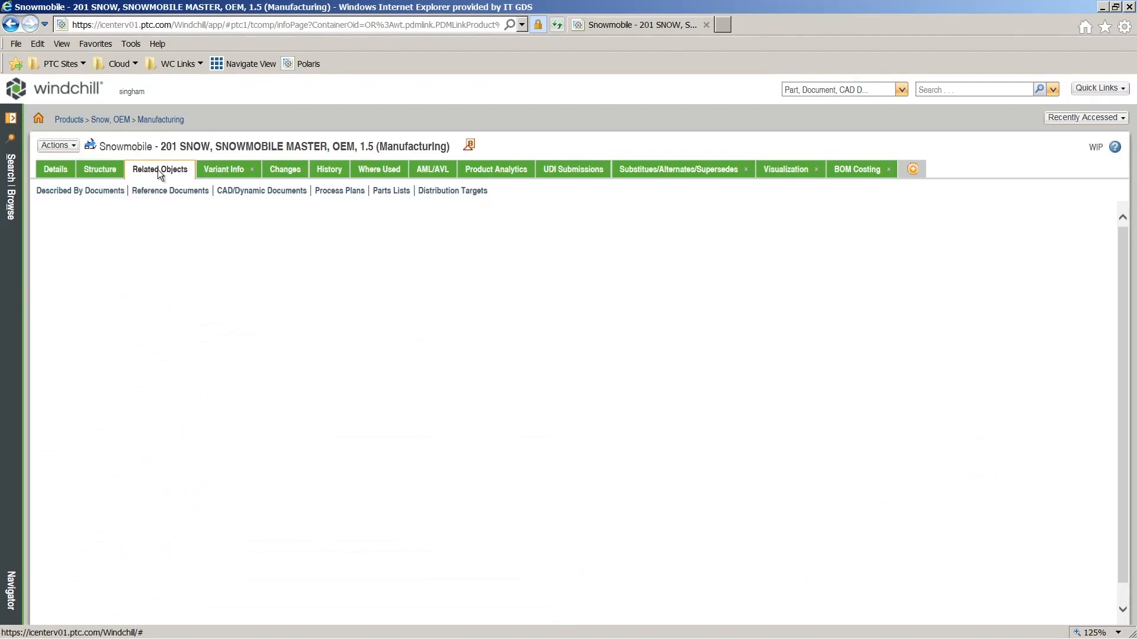
left_click(338, 191)
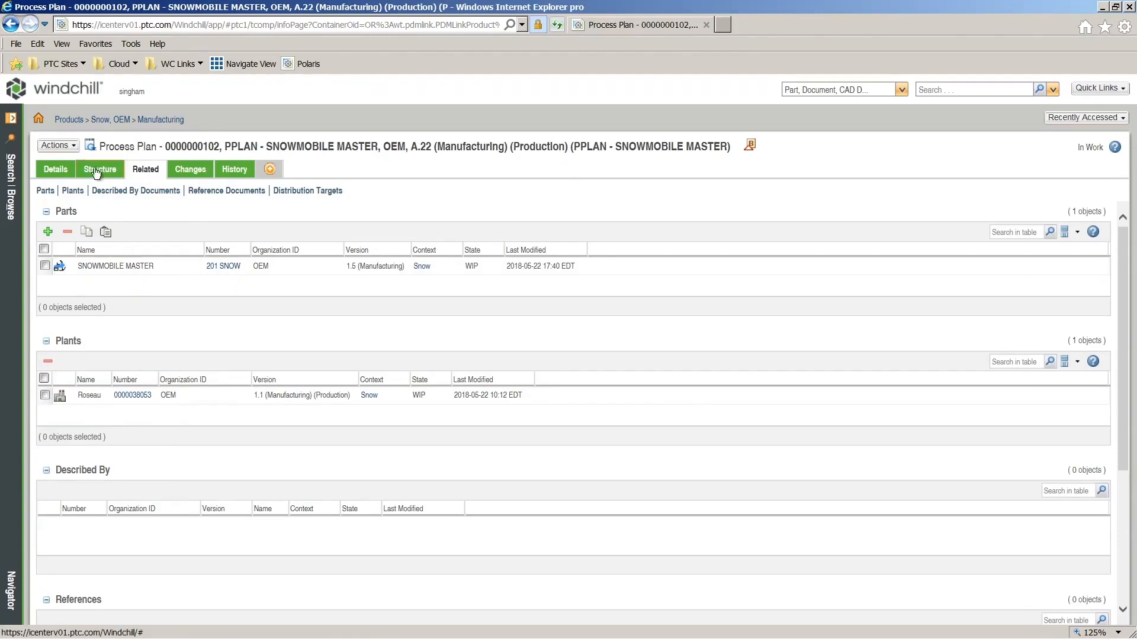
- Show the plan's operation structure and review the Uses list of operations with their times
left_click(99, 169)
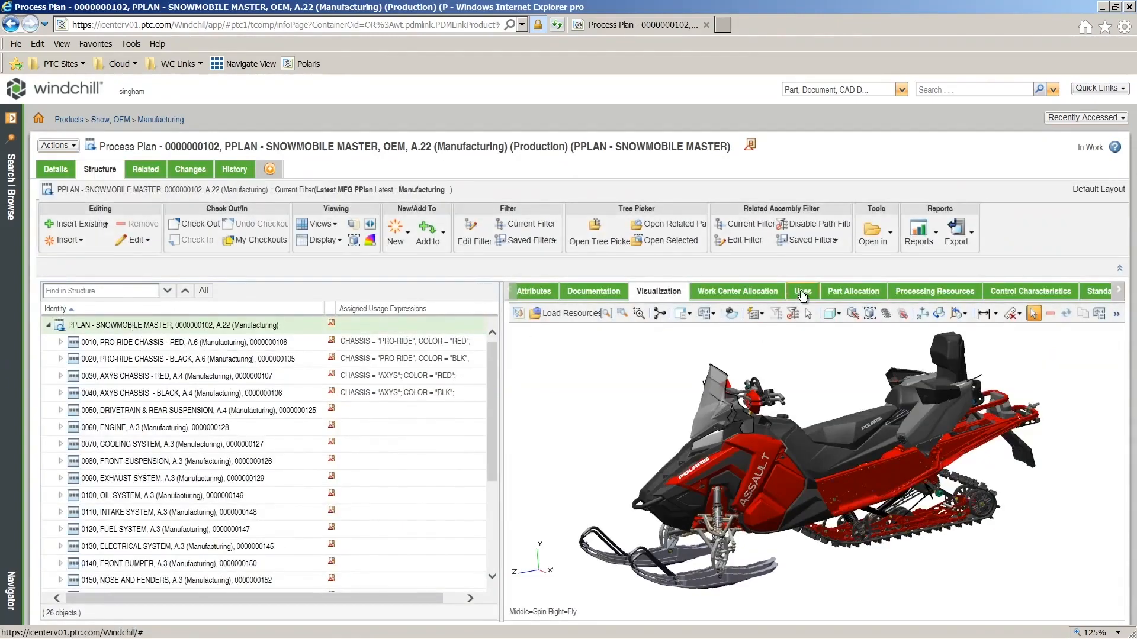
left_click(802, 291)
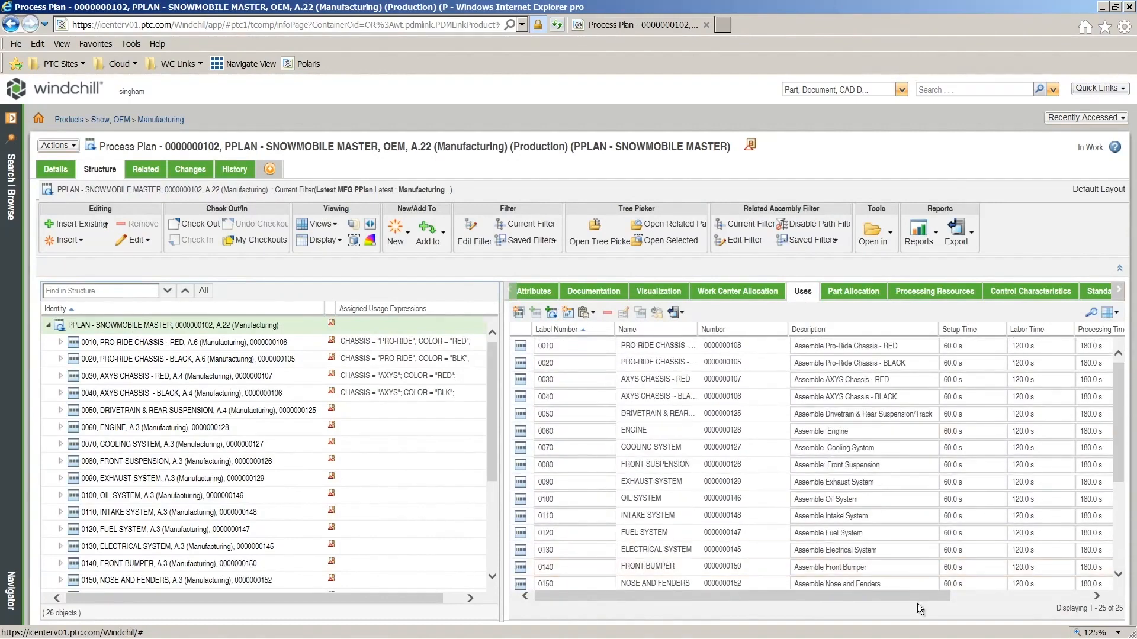
scroll("down", 3)
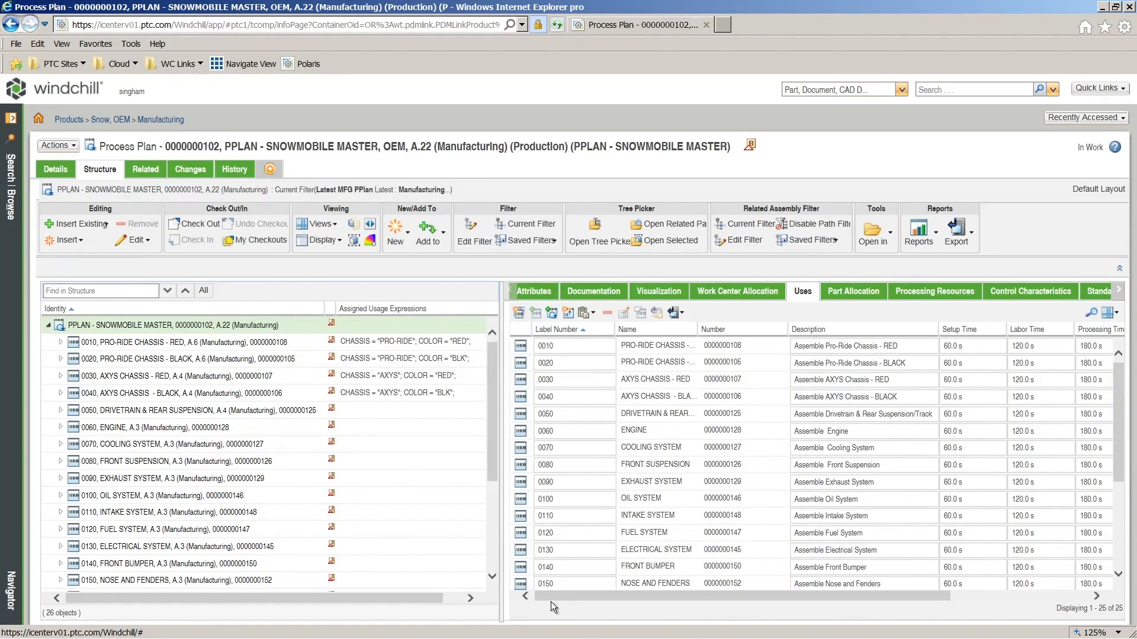
left_click(657, 291)
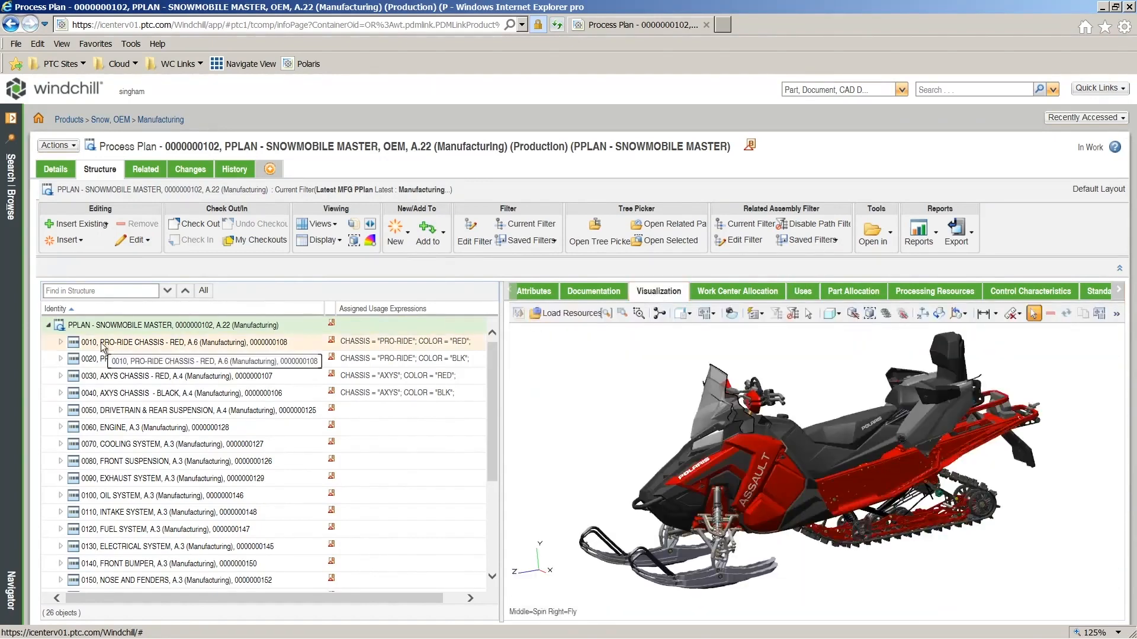
- Check the Part Allocation of PRO-RIDE CHASSIS - RED, then select the four chassis operations 0010–0040
left_click(853, 291)
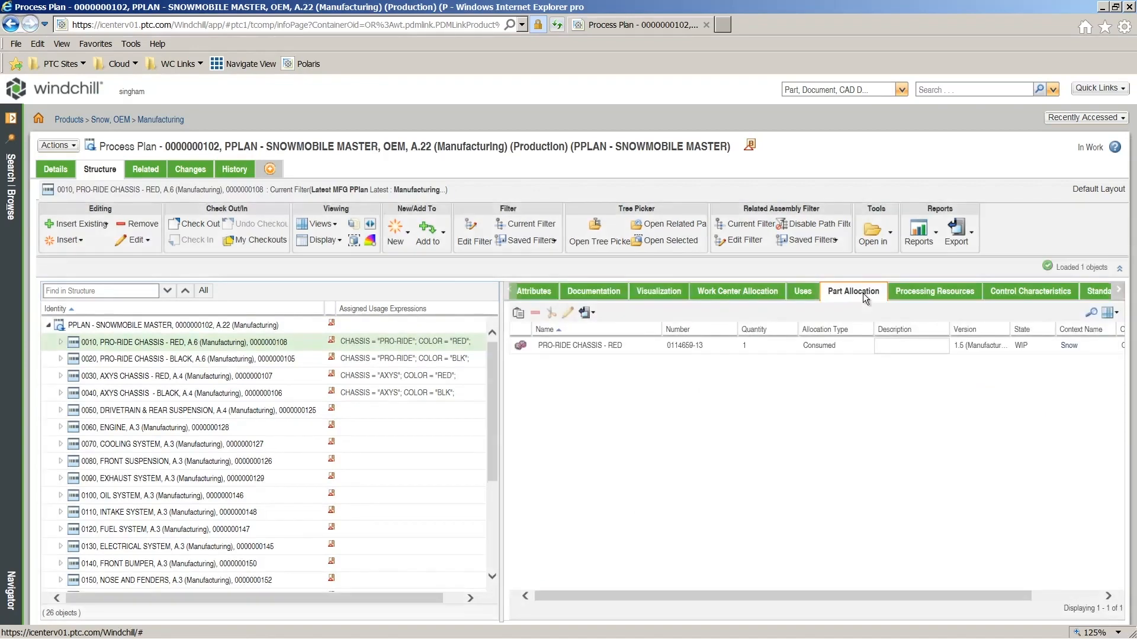
left_click(188, 357)
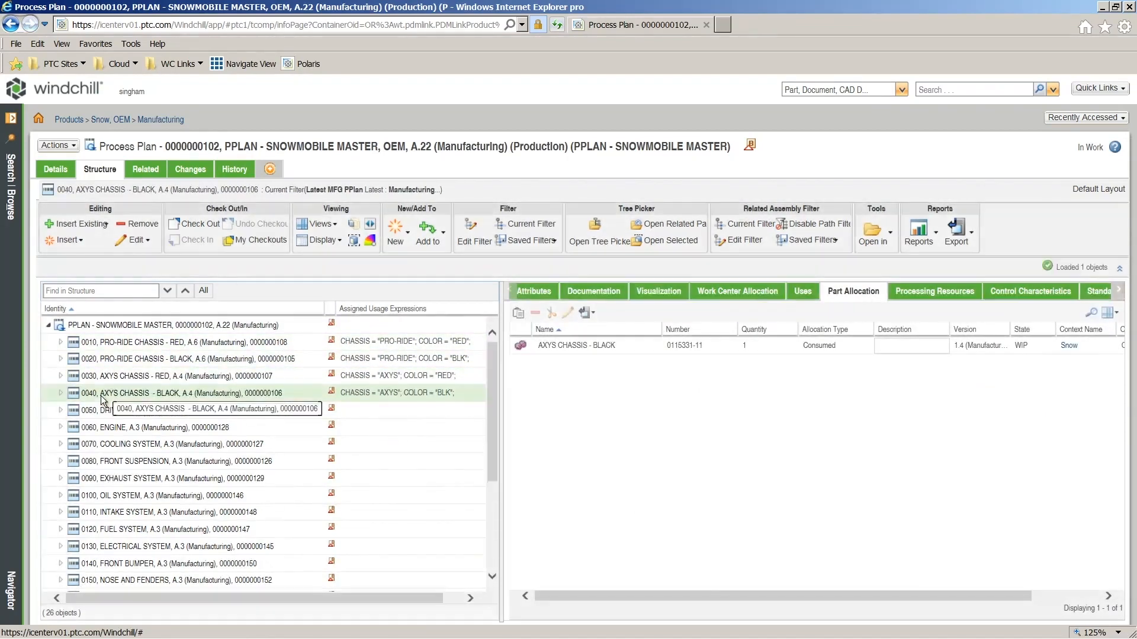
left_click(658, 292)
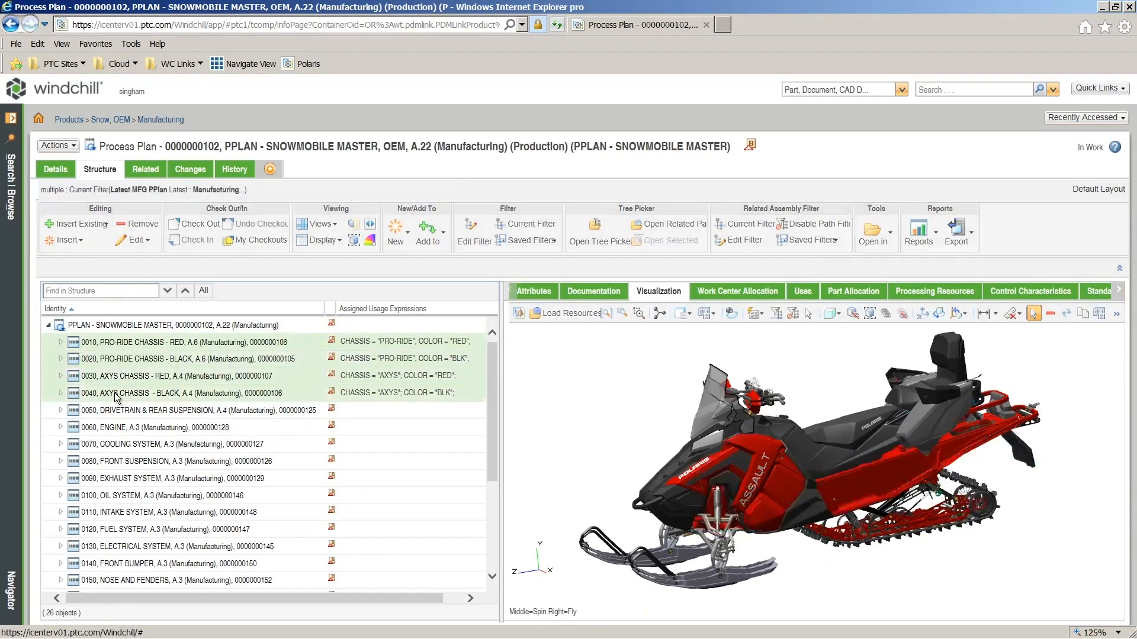
- Expand the chassis operations and show the engines allocated under the ENGINE operation
right_click(116, 393)
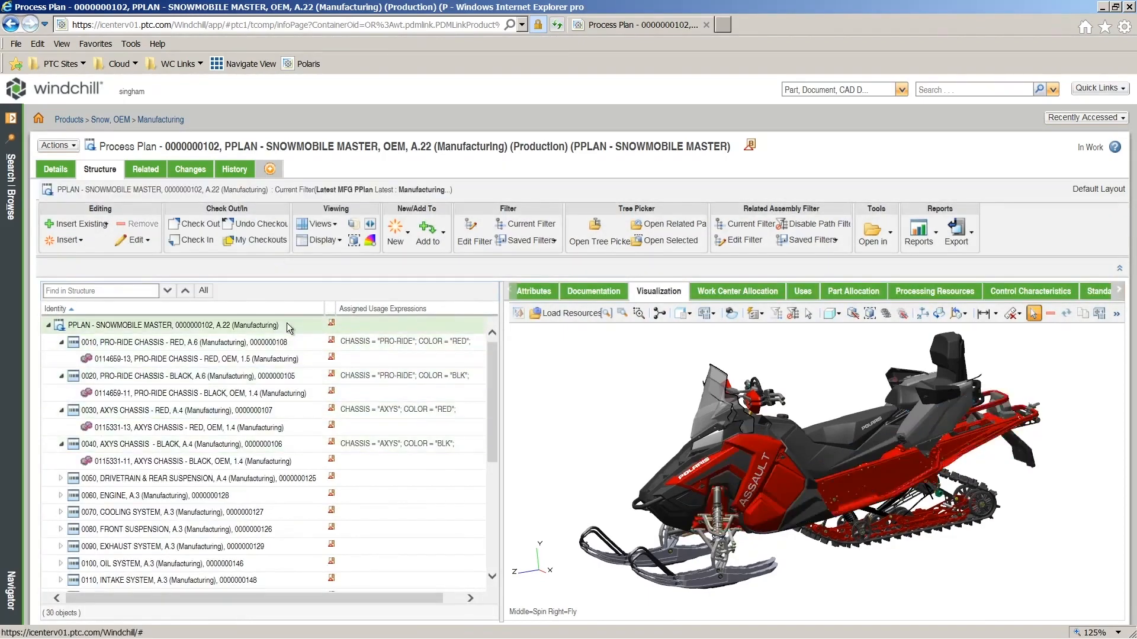
left_click(178, 428)
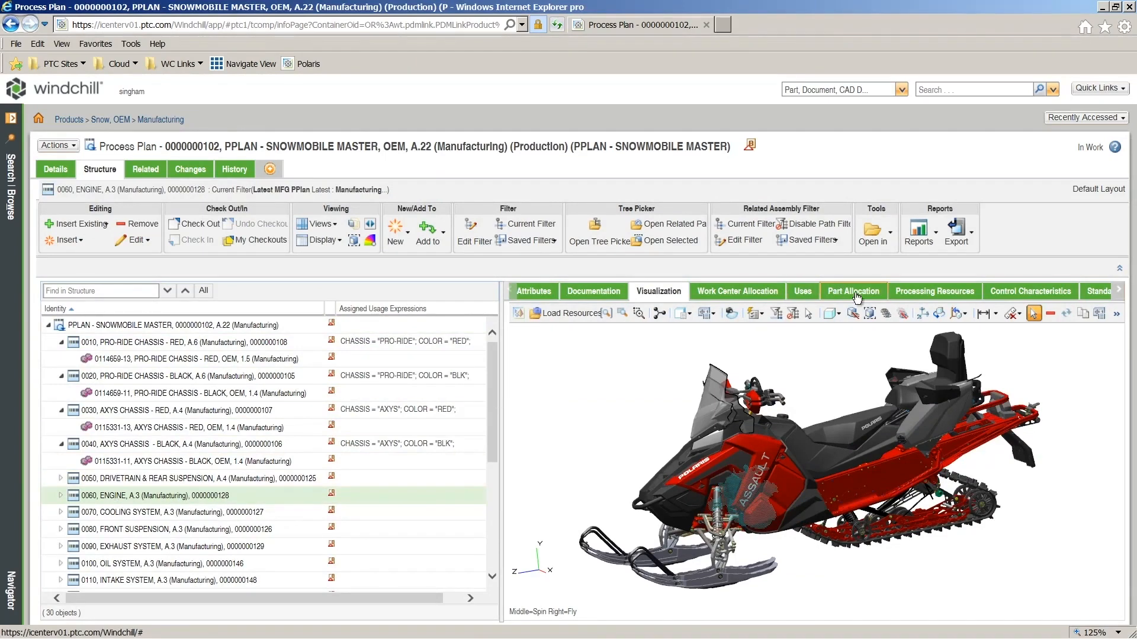
left_click(853, 291)
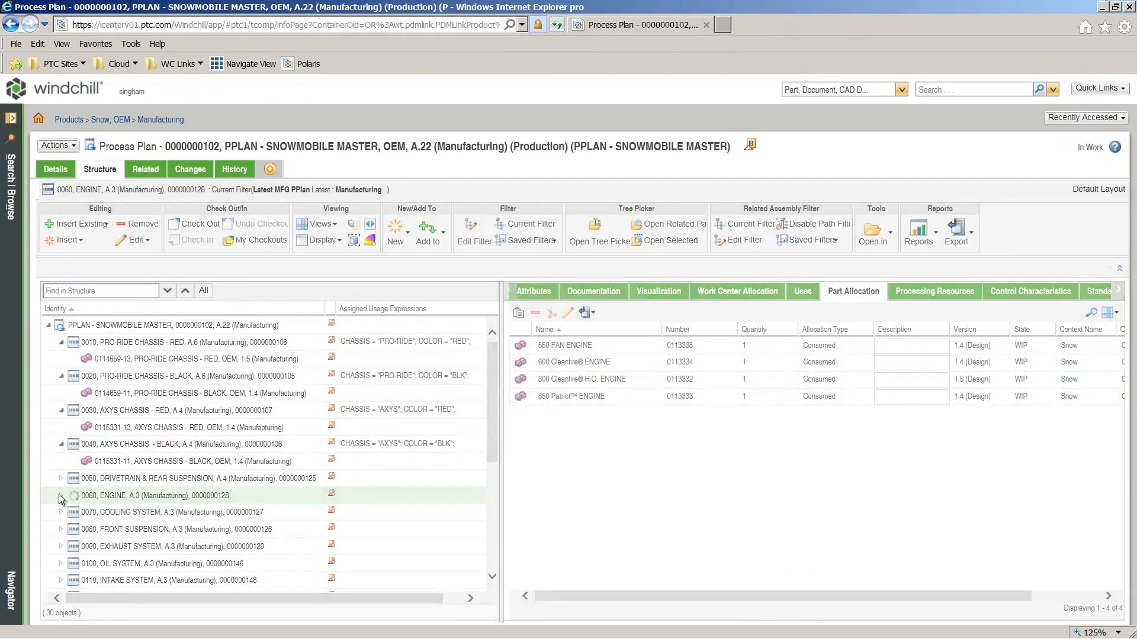
left_click(658, 291)
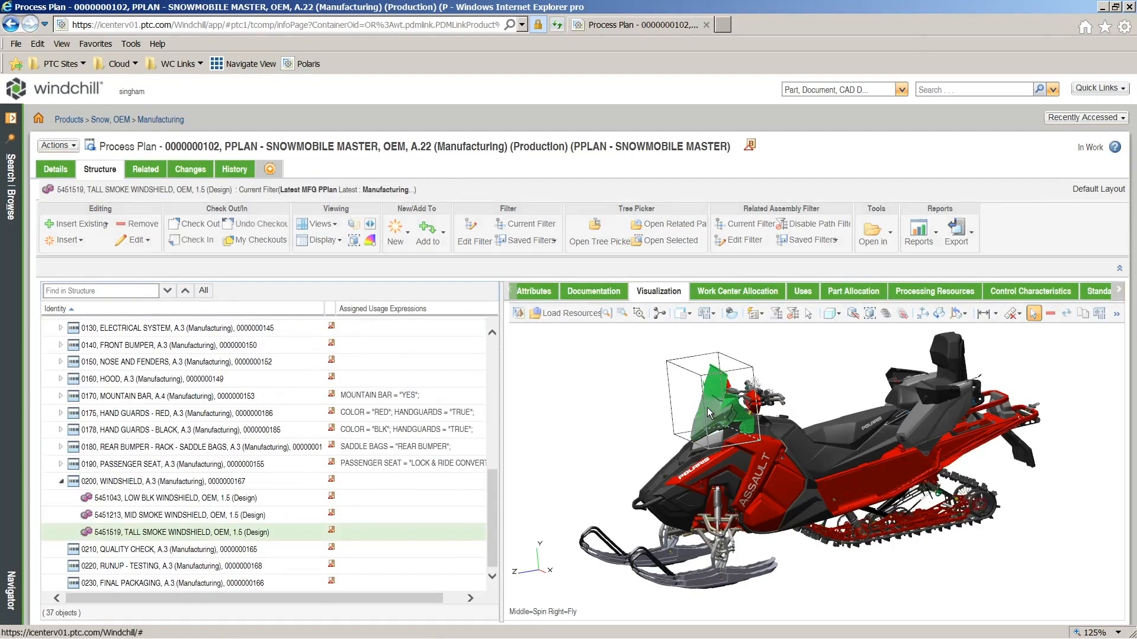
- Show the windshields, including MID SMOKE WINDSHIELD, allocated under the WINDSHIELD operation
left_click(169, 515)
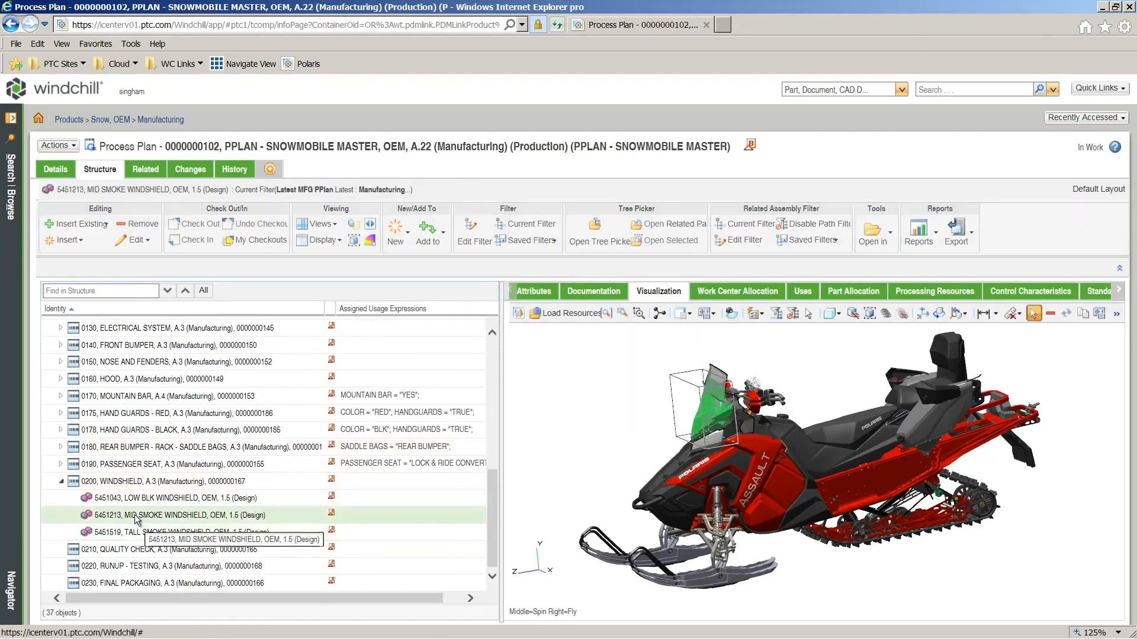
left_click(144, 481)
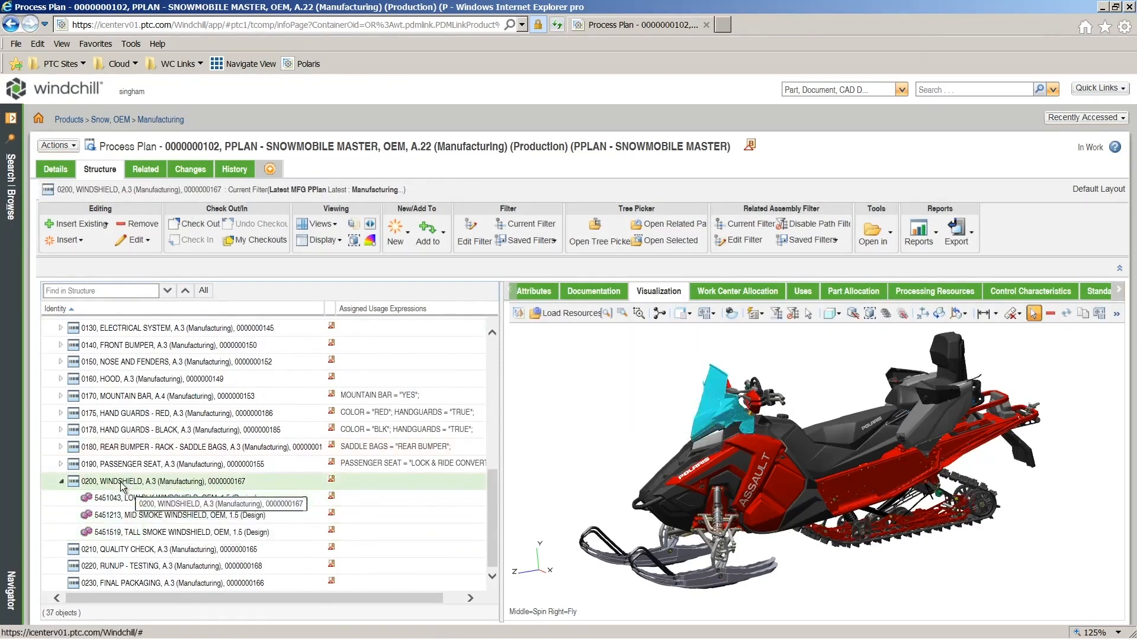
left_click(852, 291)
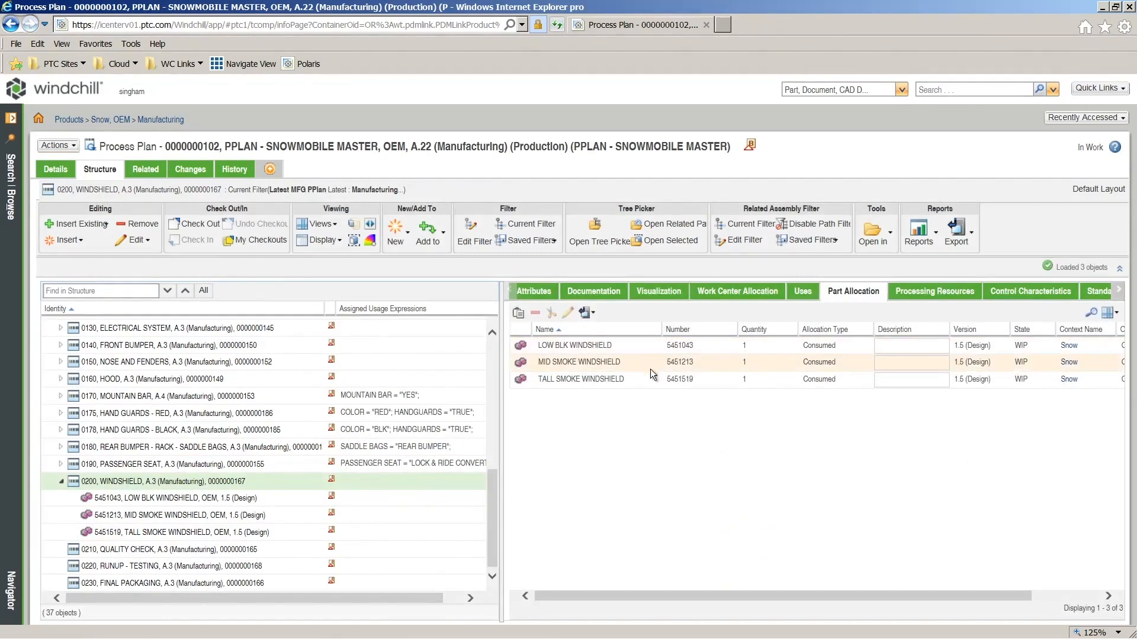
left_click(657, 291)
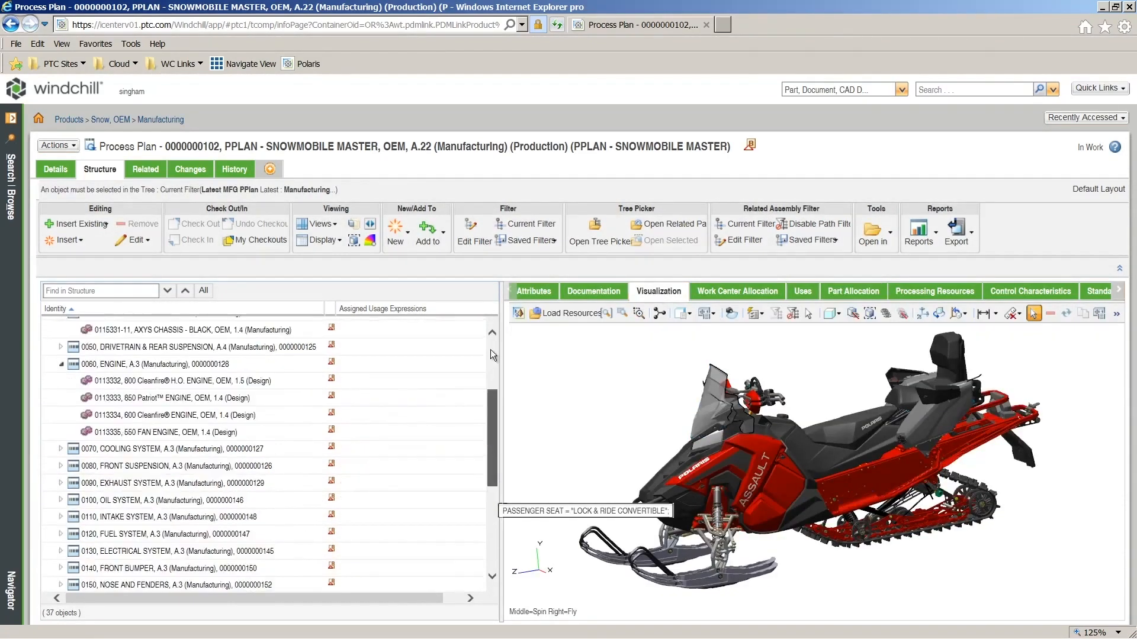
- Generate the work instruction report for the process plan via Work Instructions
right_click(109, 325)
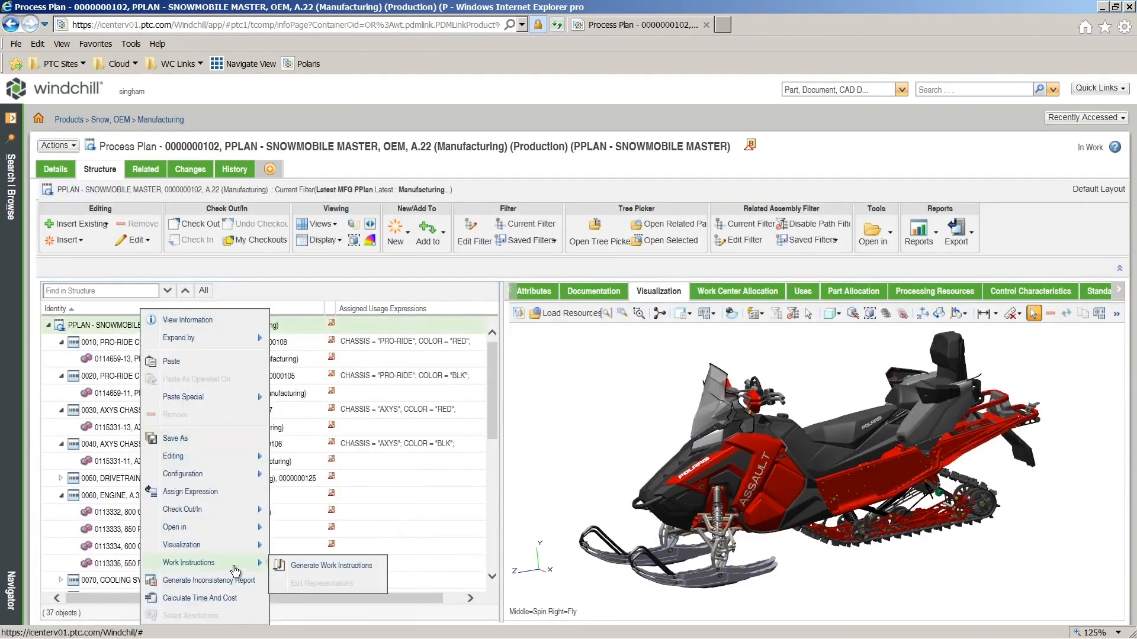
left_click(331, 566)
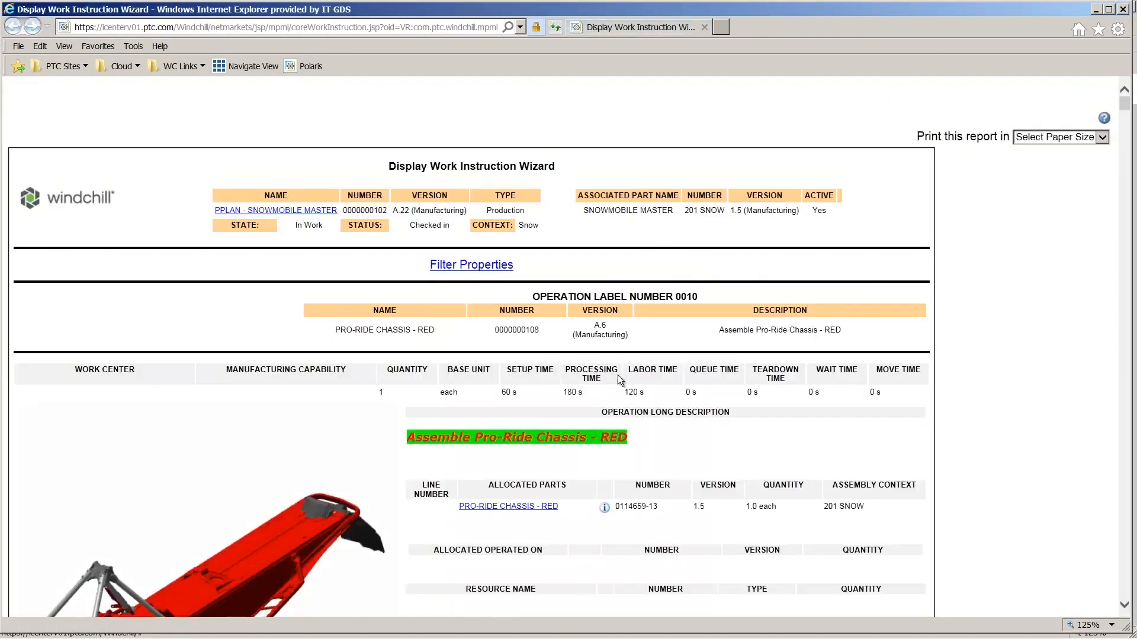
scroll("down", 3)
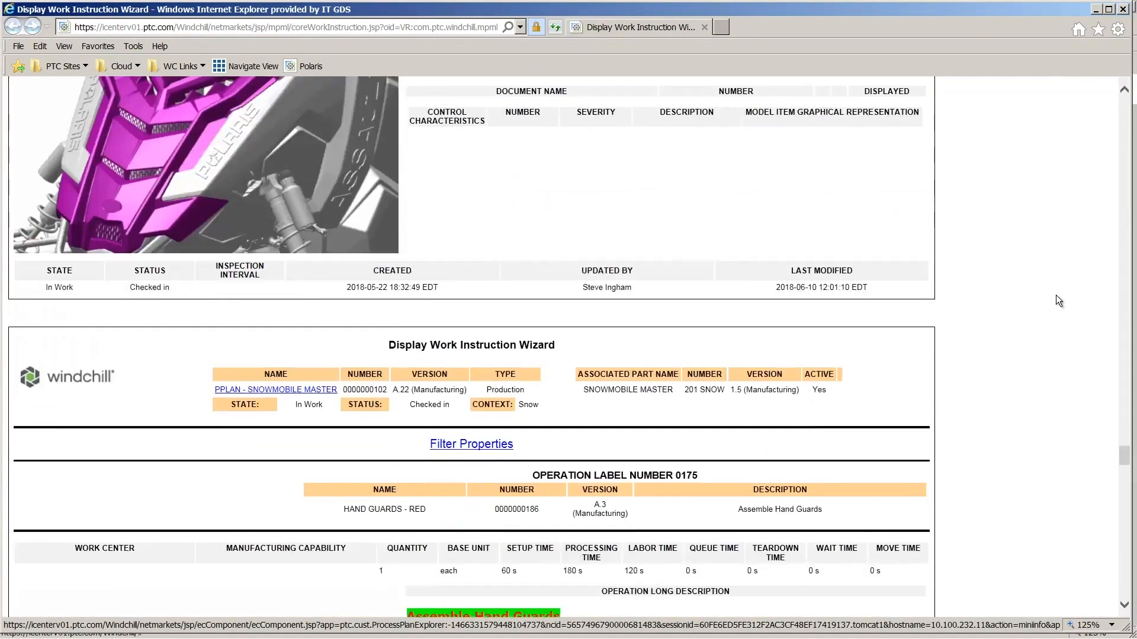
scroll("down", 3)
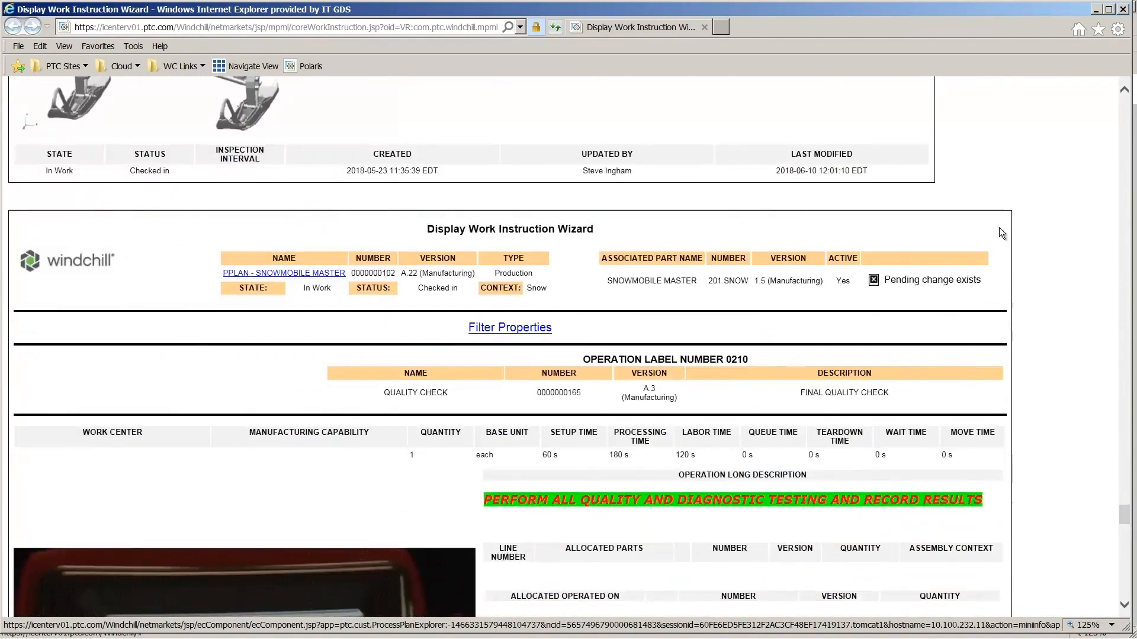
scroll("down", 3)
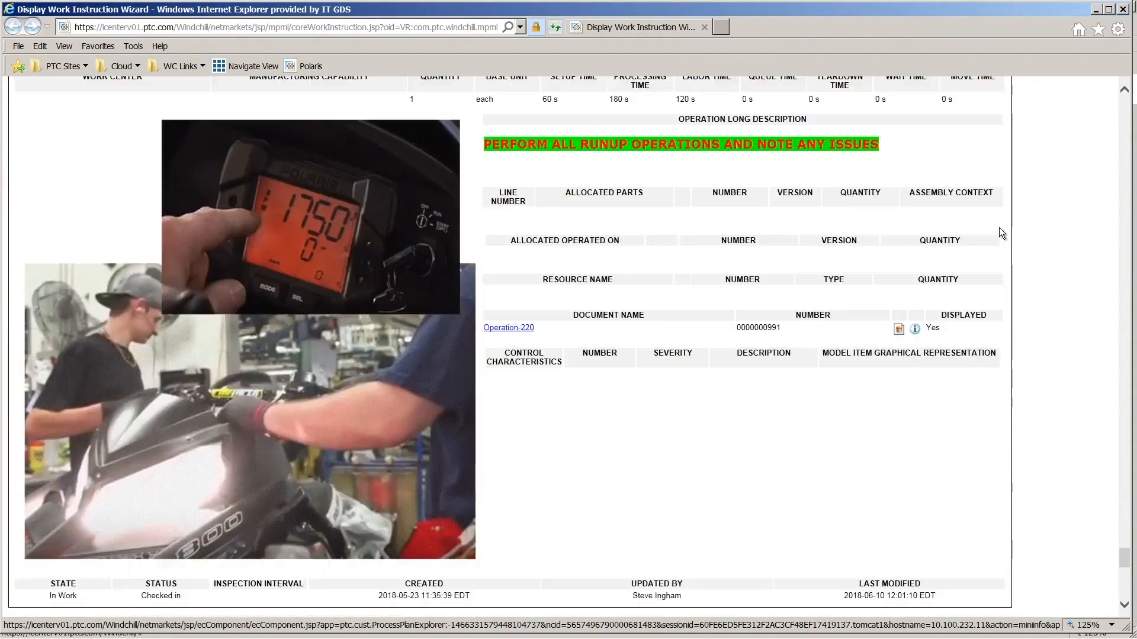